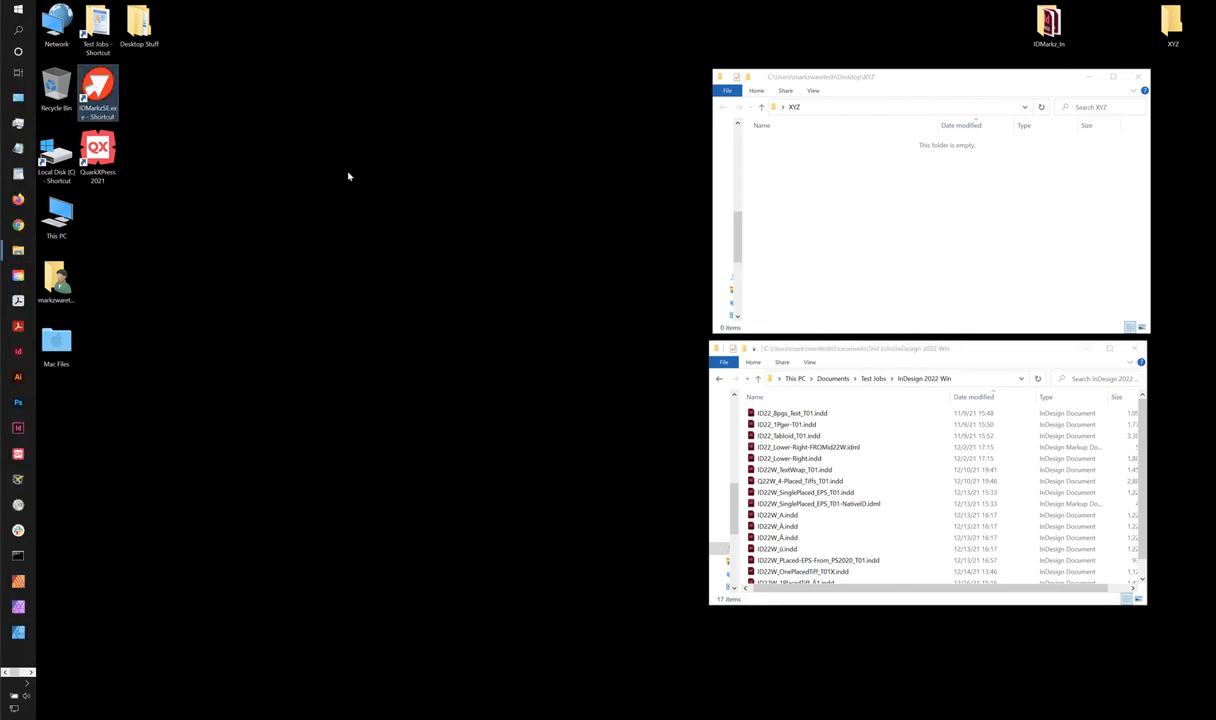
Launch IDMarks SE and set 'Create IDML in' to Other for a custom output location
{"action": "double_click", "coordinate": [96, 90]}
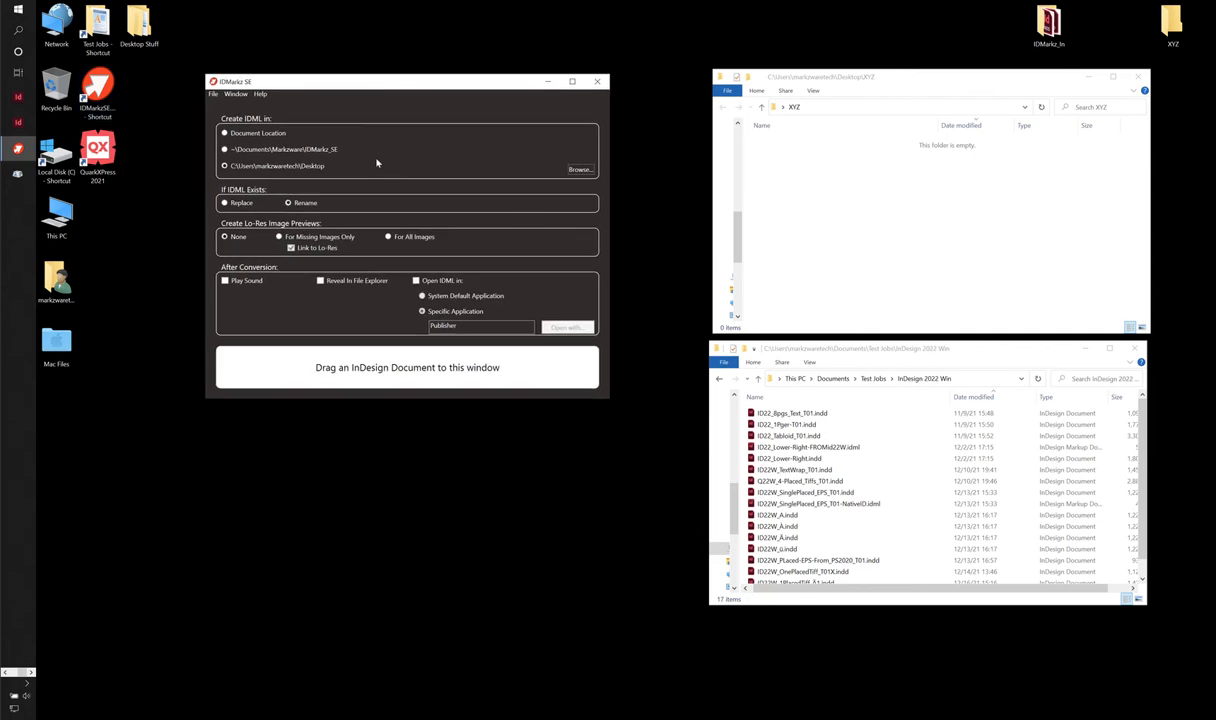
{"action": "mouse_move", "coordinate": [278, 166]}
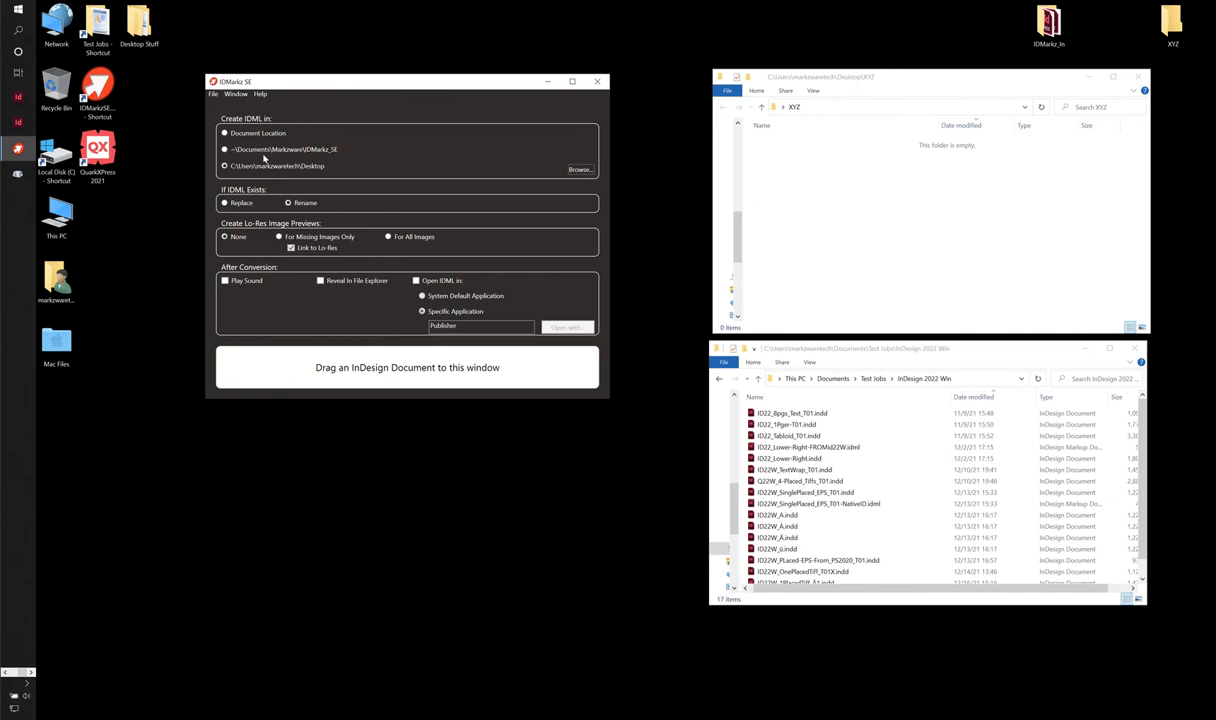
{"action": "mouse_move", "coordinate": [282, 158]}
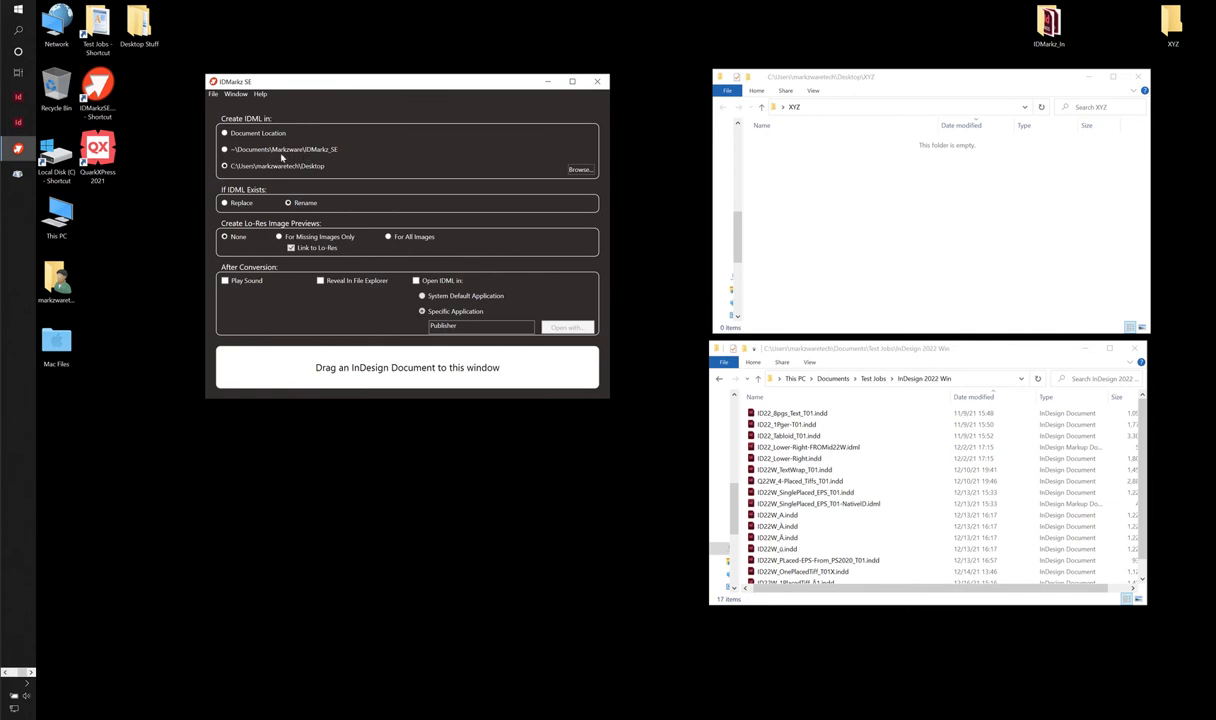
{"action": "mouse_move", "coordinate": [338, 162]}
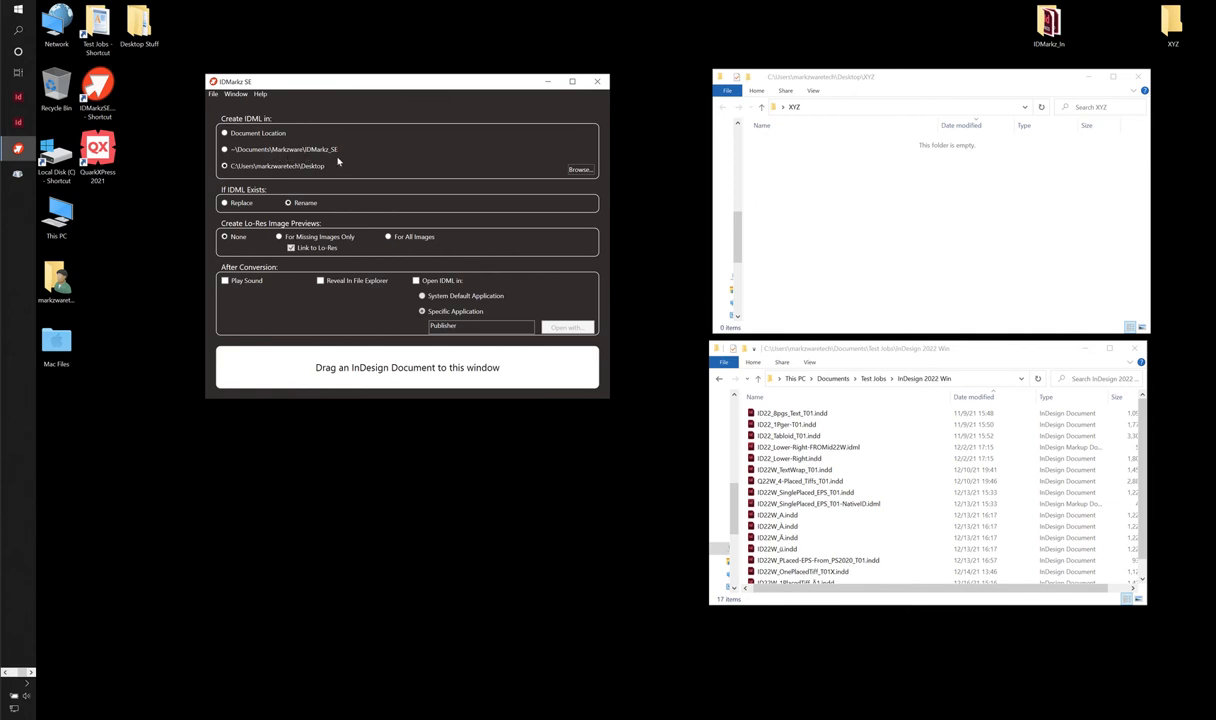
{"action": "left_click", "coordinate": [226, 166]}
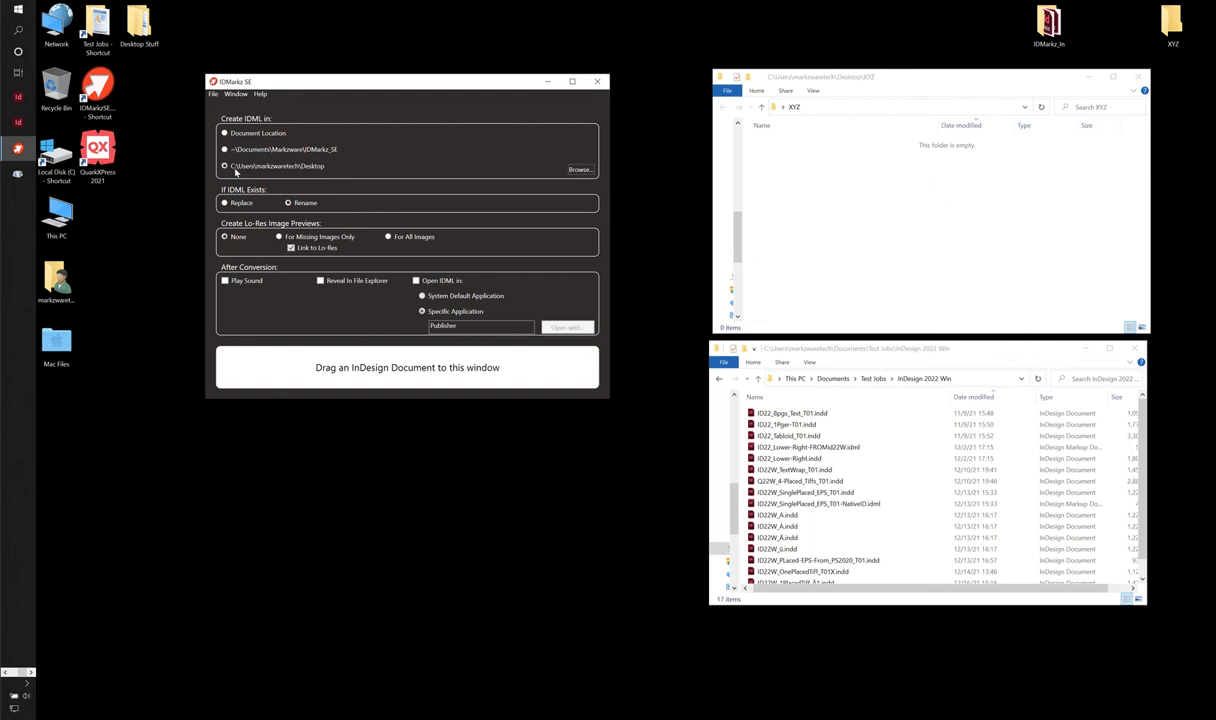
{"action": "mouse_move", "coordinate": [320, 176]}
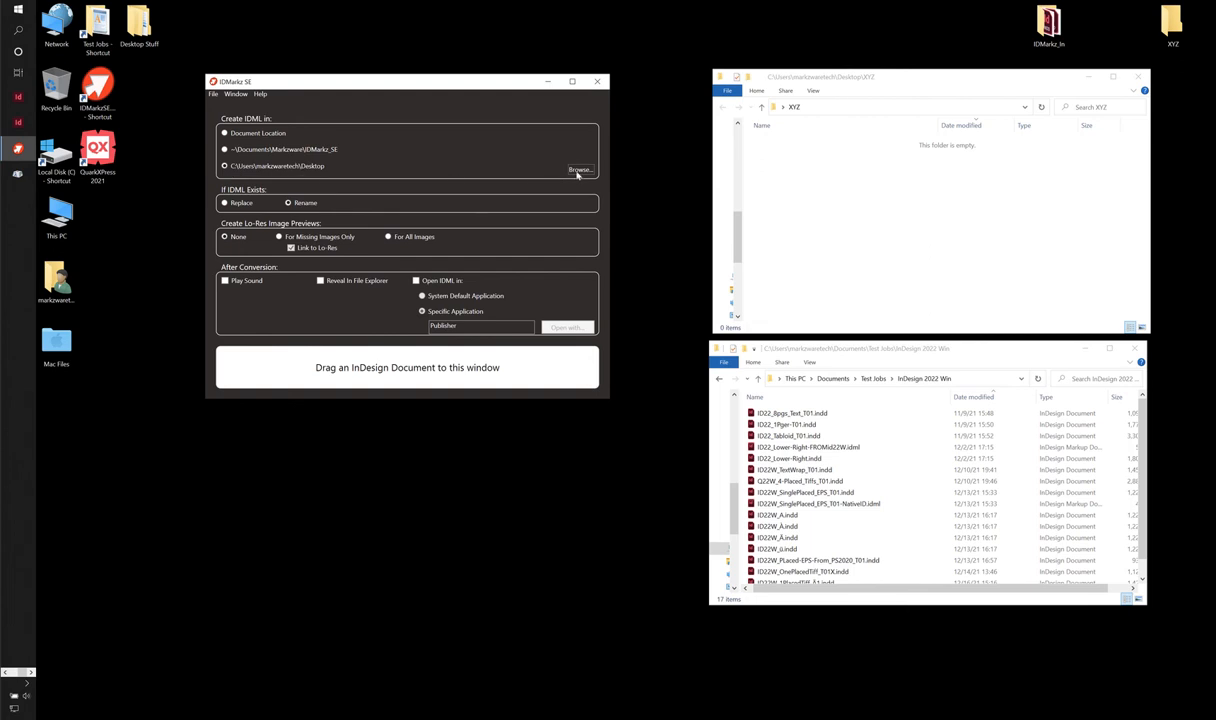
Browse to the Desktop's XYZ folder and confirm it as the IDML output folder
{"action": "left_click", "coordinate": [580, 168]}
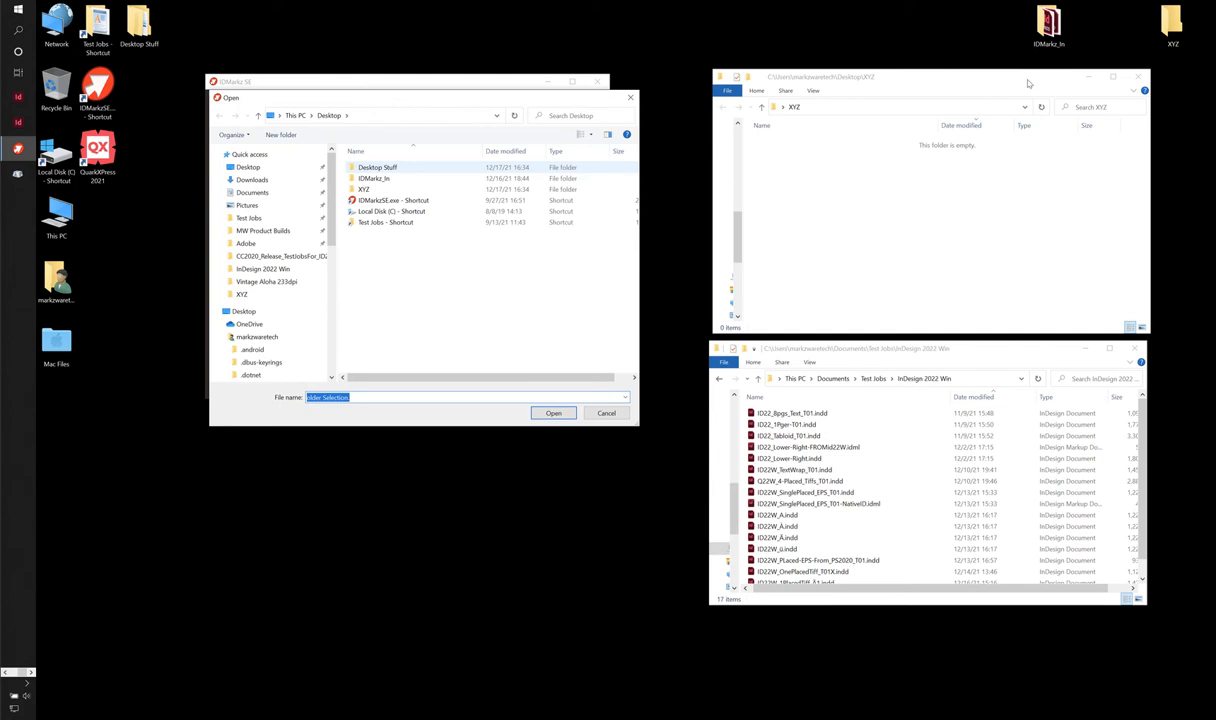
{"action": "left_click", "coordinate": [364, 188]}
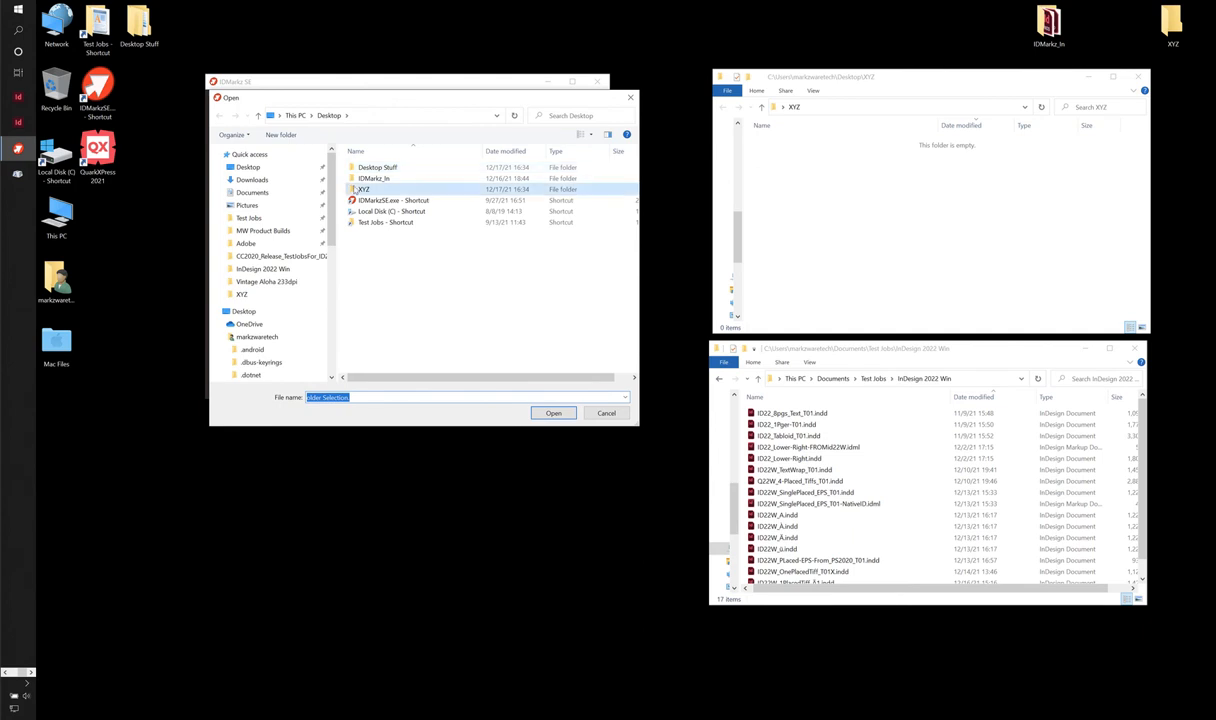
{"action": "double_click", "coordinate": [364, 188]}
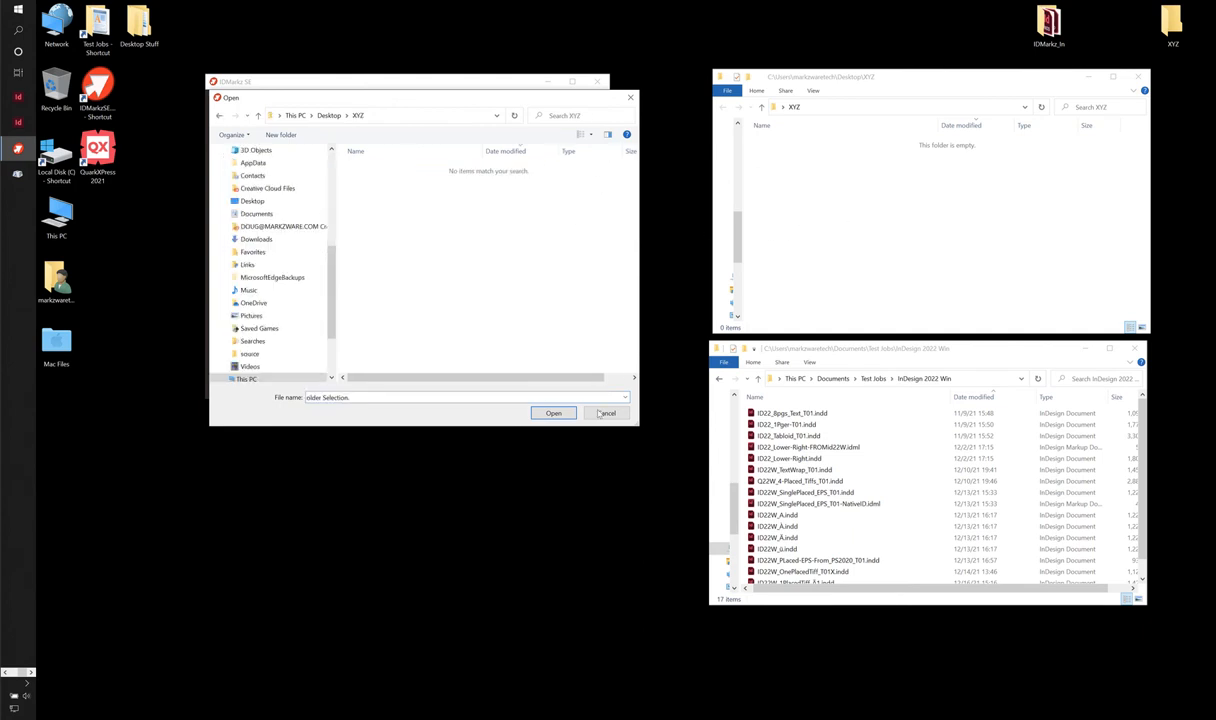
{"action": "left_click", "coordinate": [608, 412]}
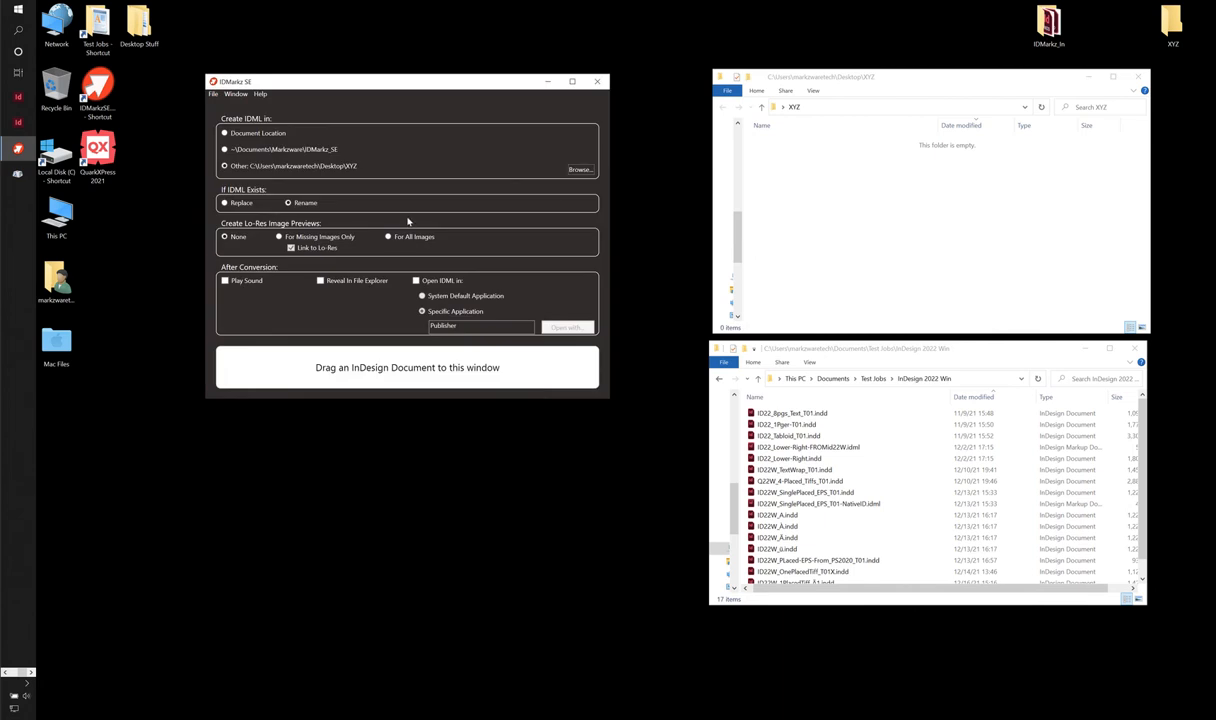
{"action": "mouse_move", "coordinate": [862, 178]}
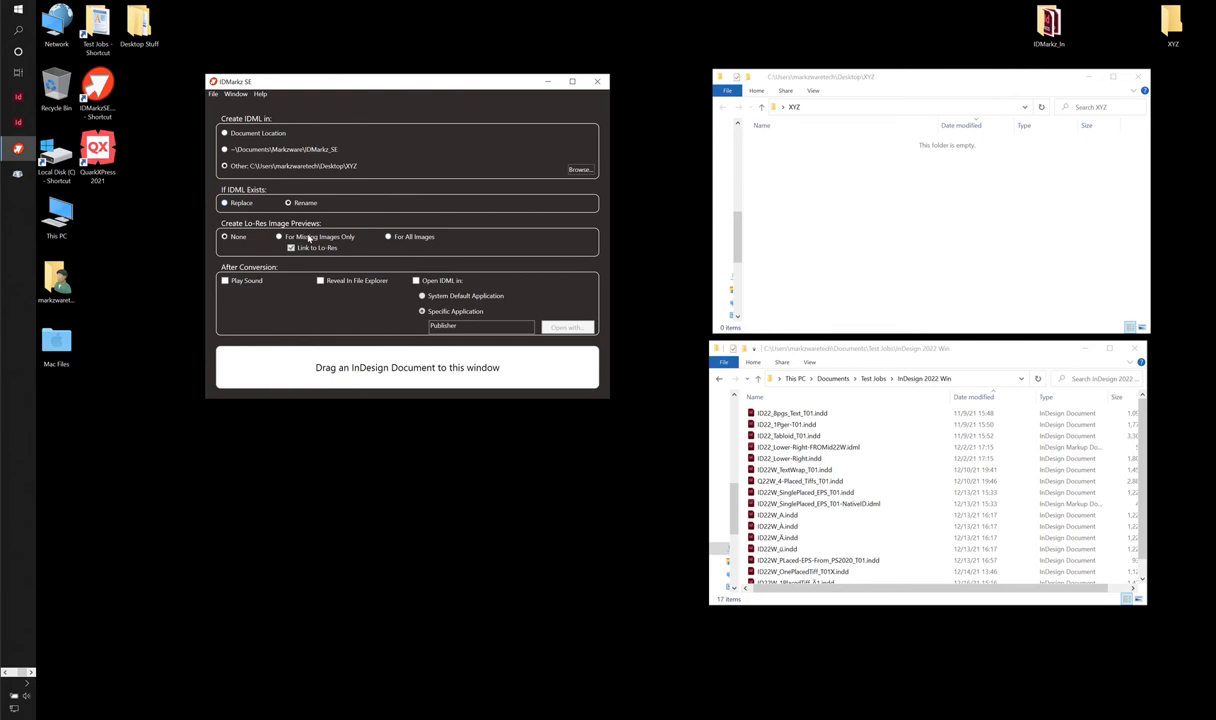
{"action": "mouse_move", "coordinate": [304, 232]}
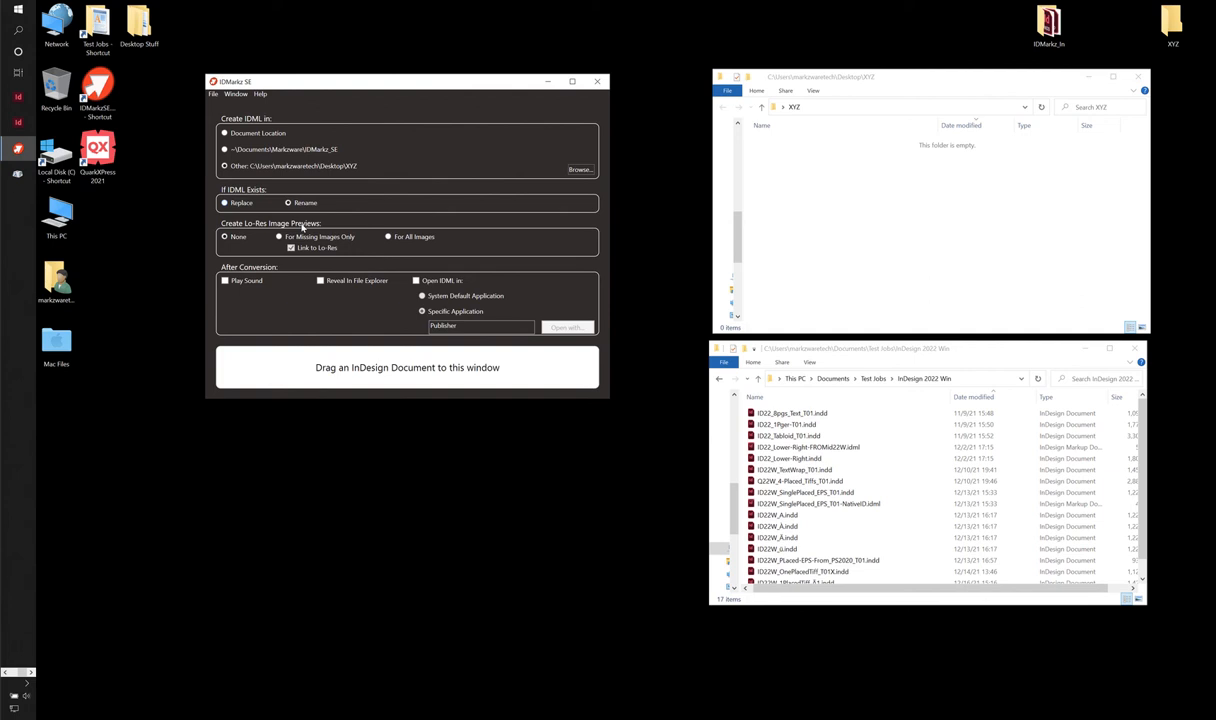
{"action": "mouse_move", "coordinate": [268, 244]}
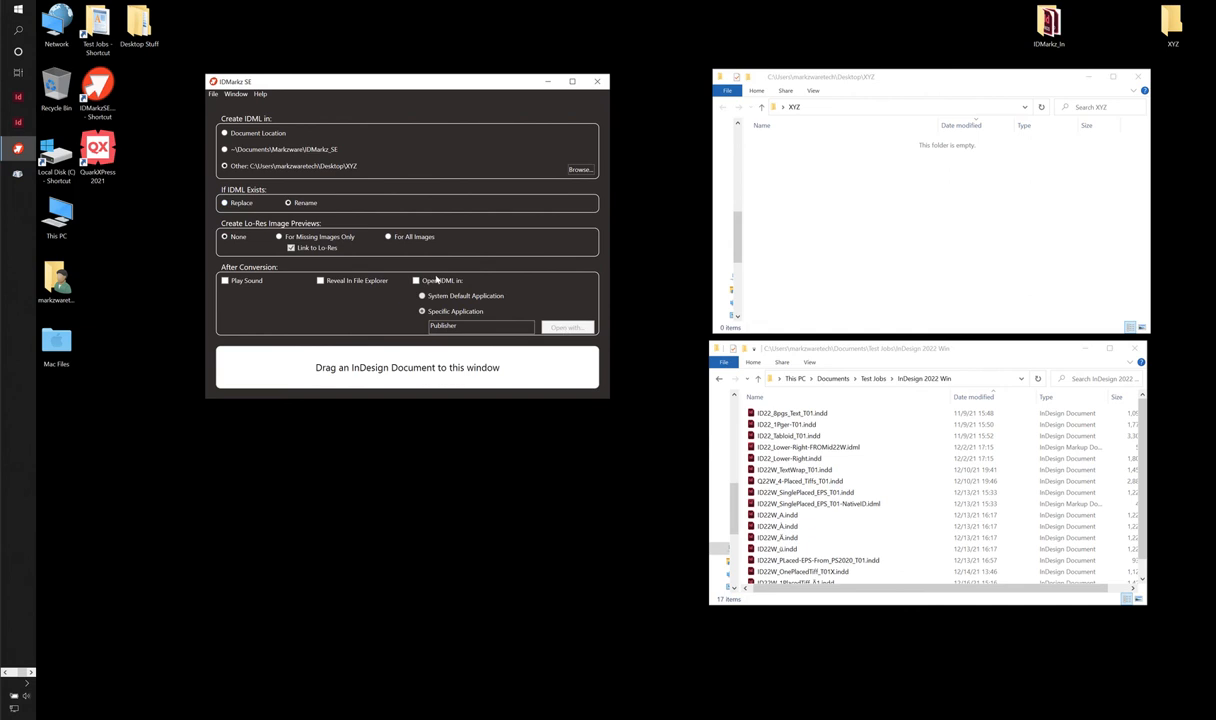
Enable 'Open IDML in' and show the list of applications that can open converted files
{"action": "left_click", "coordinate": [416, 280]}
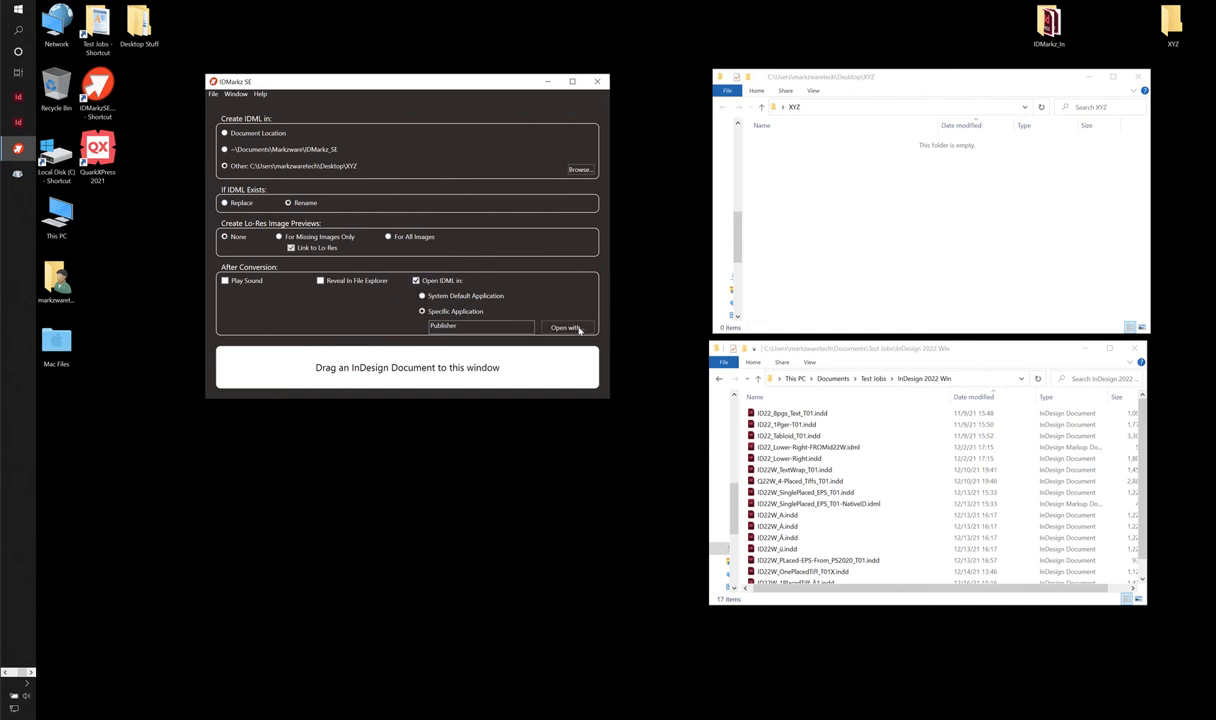
{"action": "left_click", "coordinate": [568, 328]}
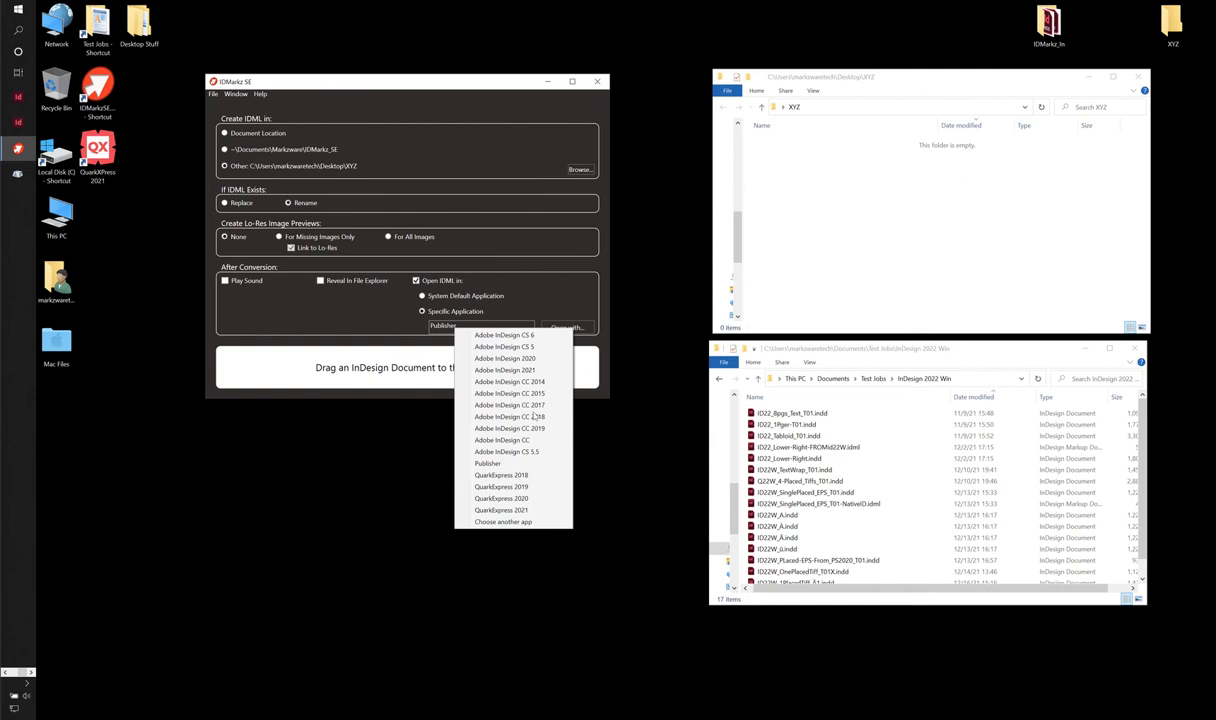
{"action": "mouse_move", "coordinate": [448, 418]}
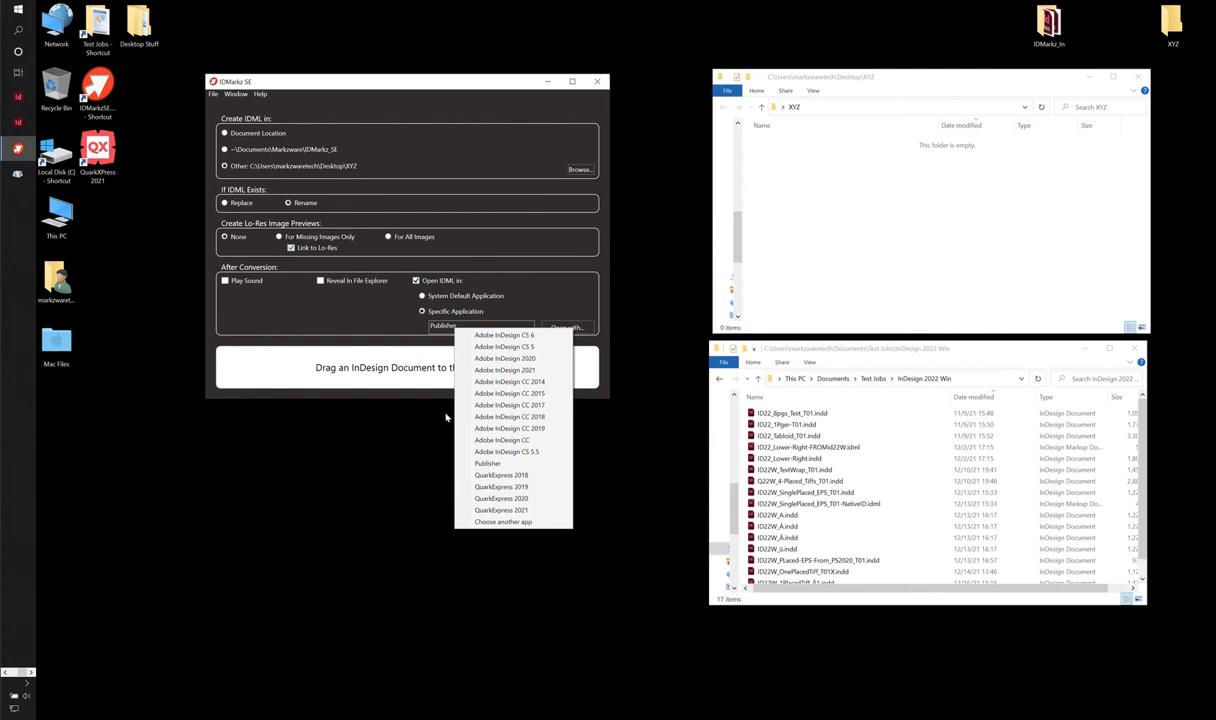
{"action": "mouse_move", "coordinate": [572, 302]}
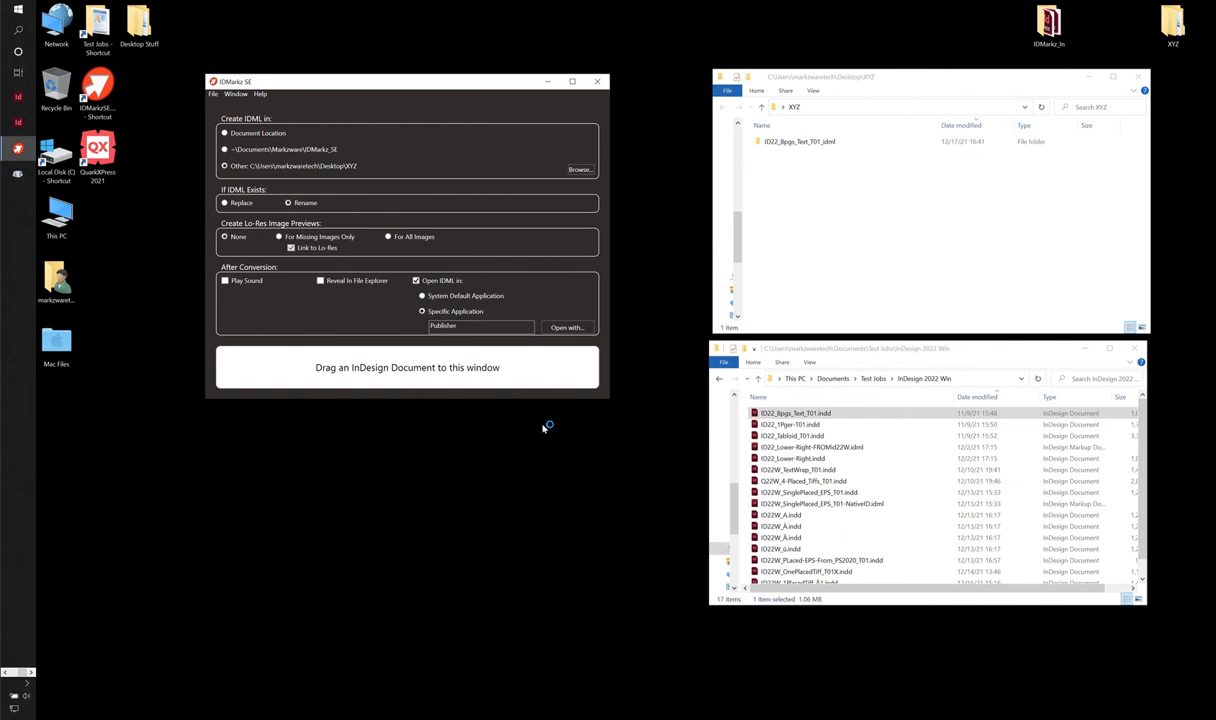
Select and enter the new converted output folder inside XYZ in File Explorer
{"action": "left_click", "coordinate": [800, 140]}
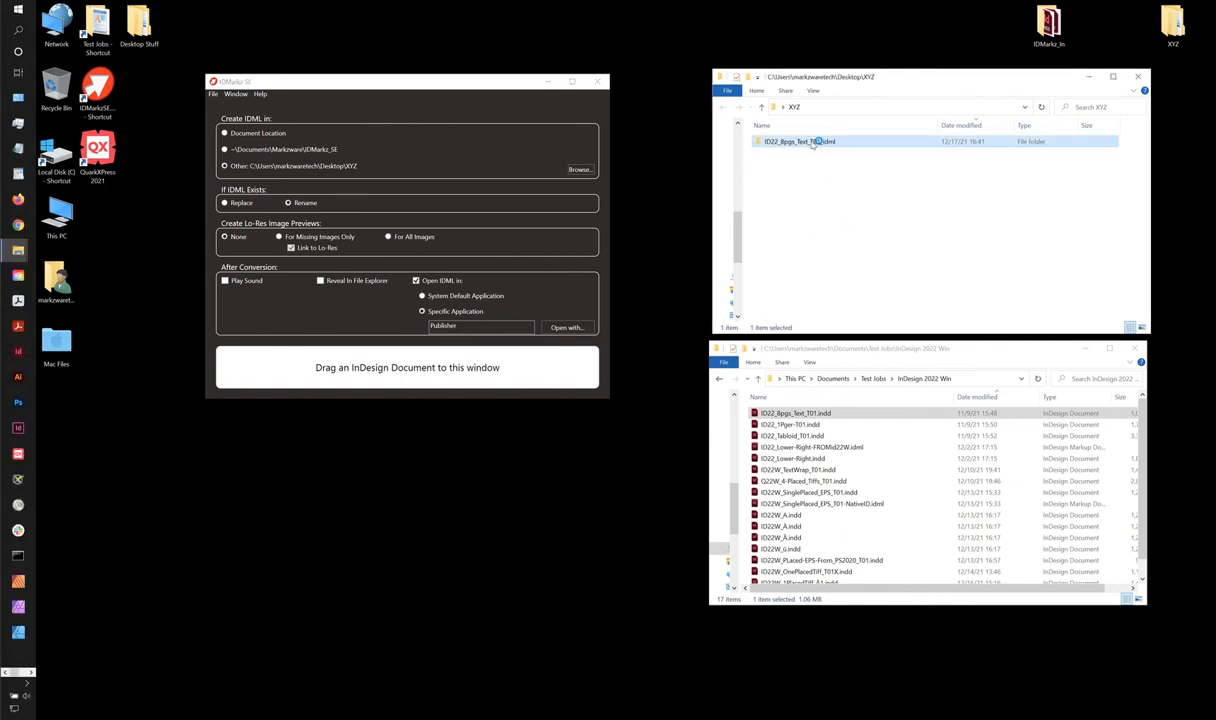
{"action": "double_click", "coordinate": [800, 140]}
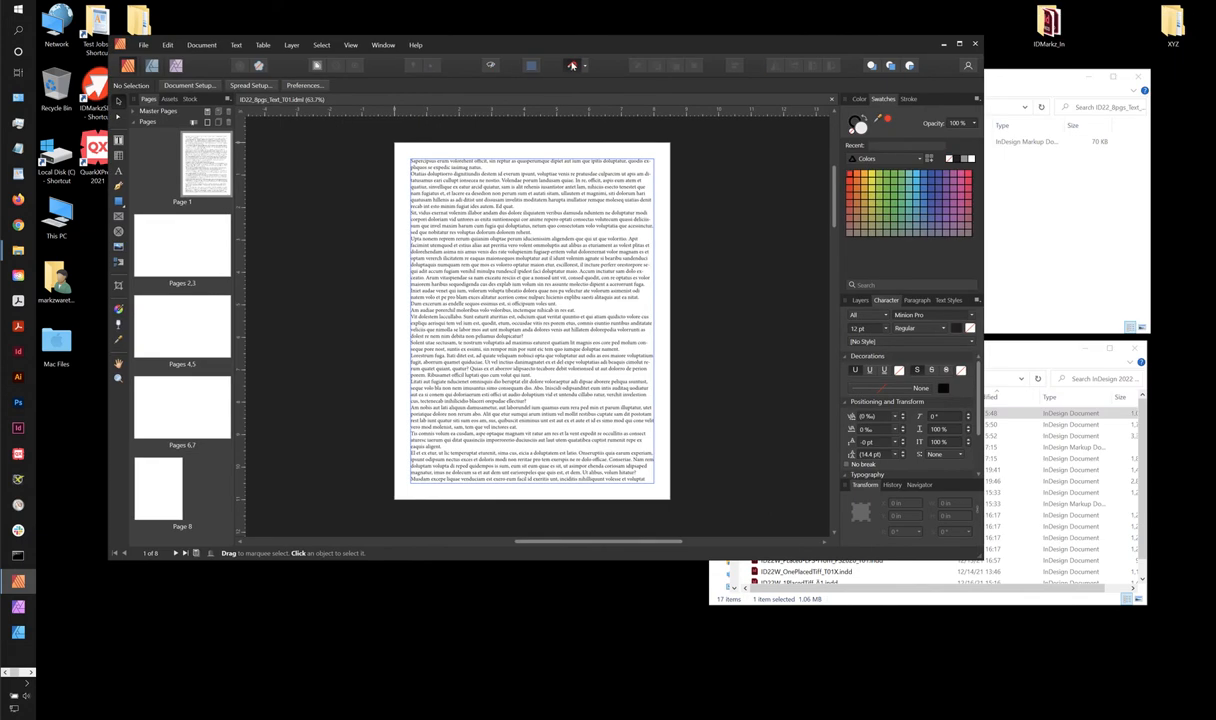
Close the converted IDML document in Affinity Publisher
{"action": "left_click", "coordinate": [182, 244]}
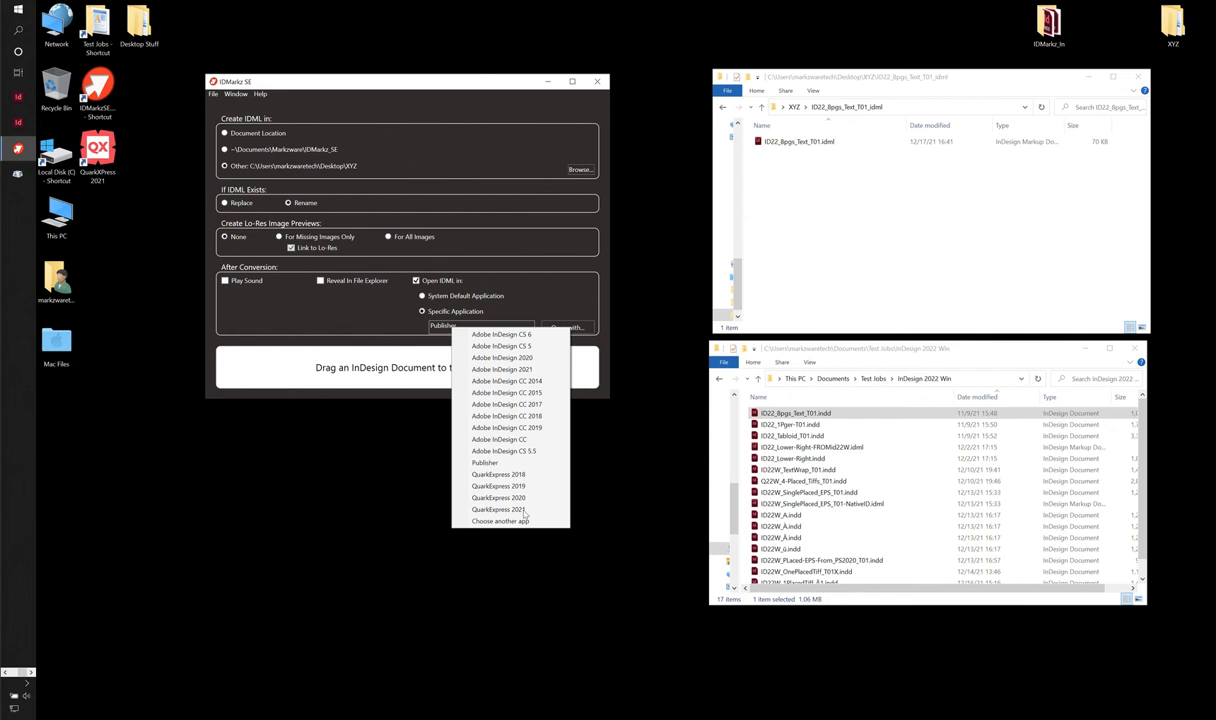
{"action": "mouse_move", "coordinate": [512, 512]}
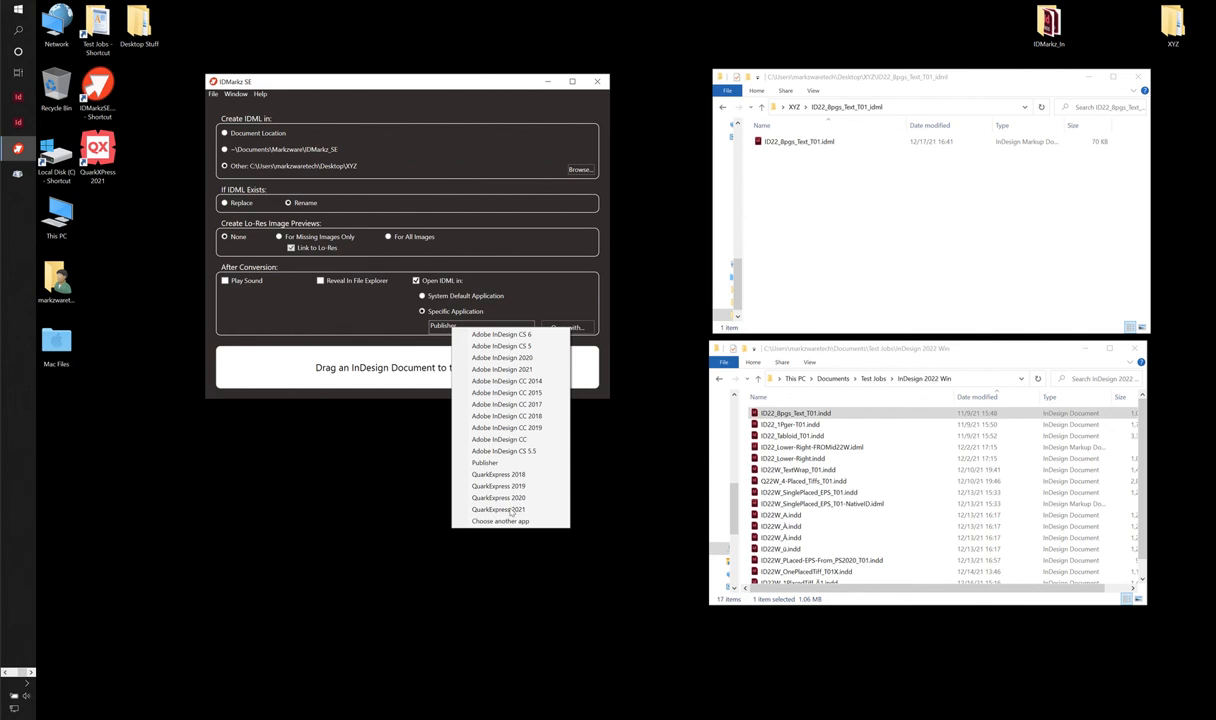
{"action": "mouse_move", "coordinate": [498, 510]}
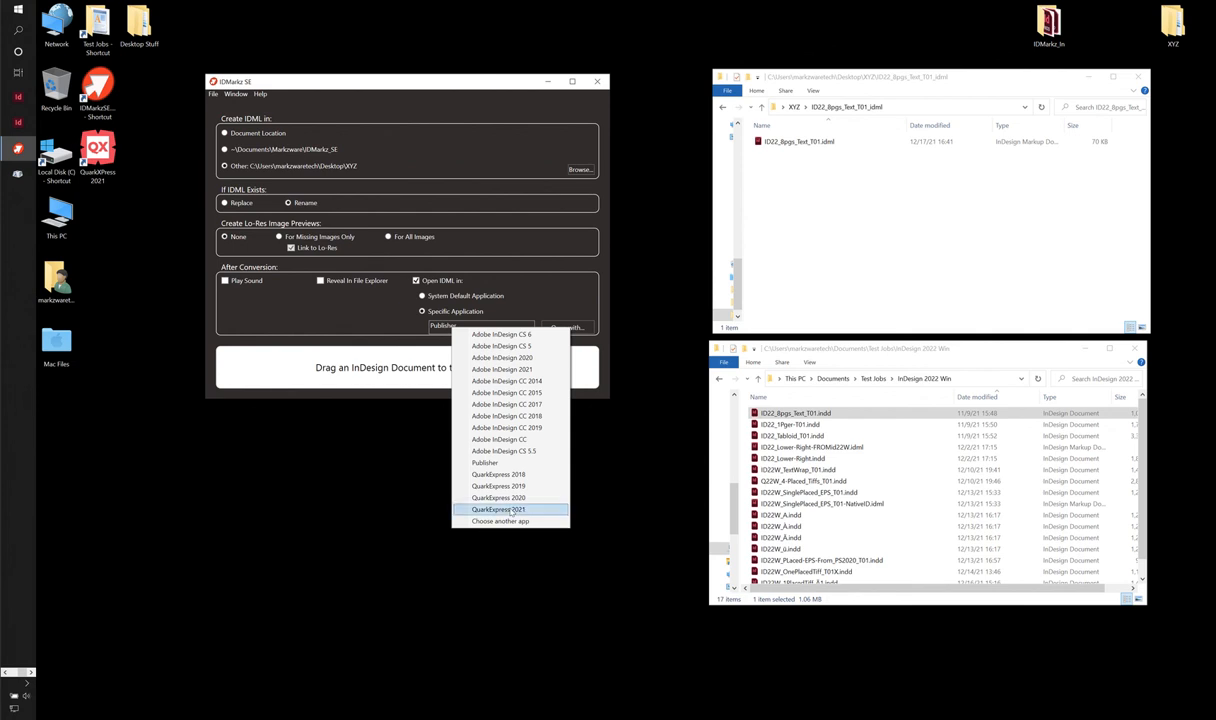
Choose QuarkXPress 2021 as the application that opens converted IDML files
{"action": "left_click", "coordinate": [498, 510]}
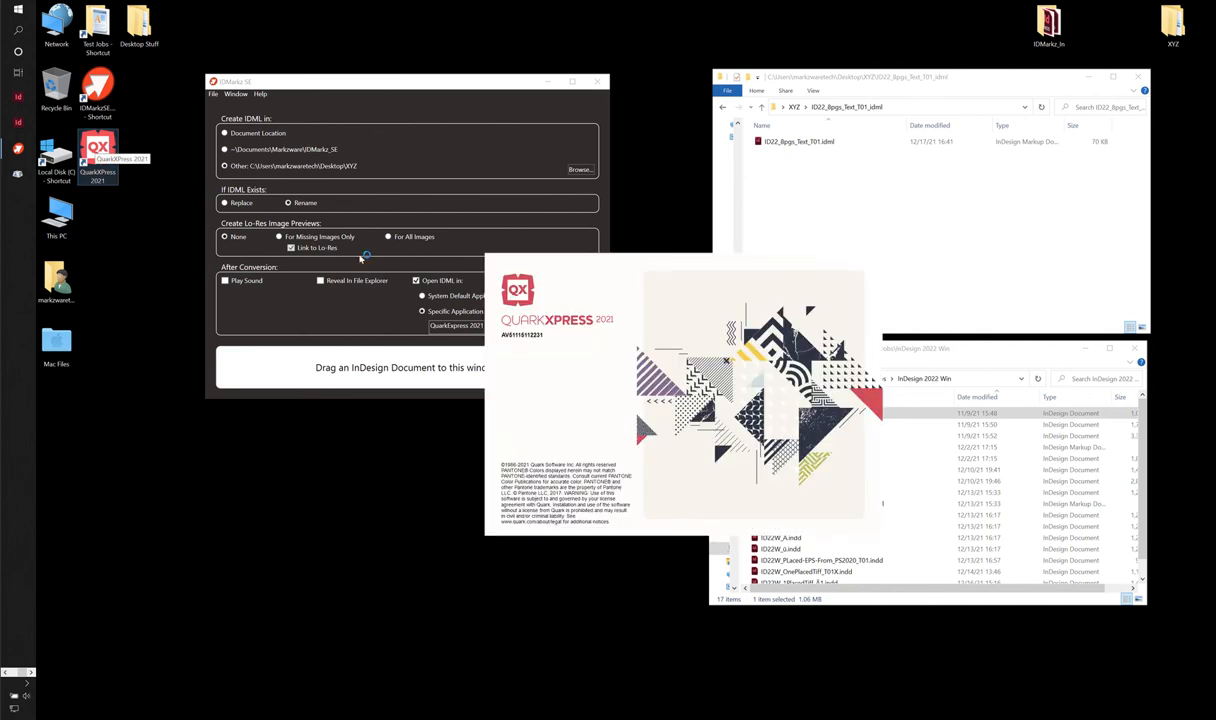
{"action": "mouse_move", "coordinate": [624, 296]}
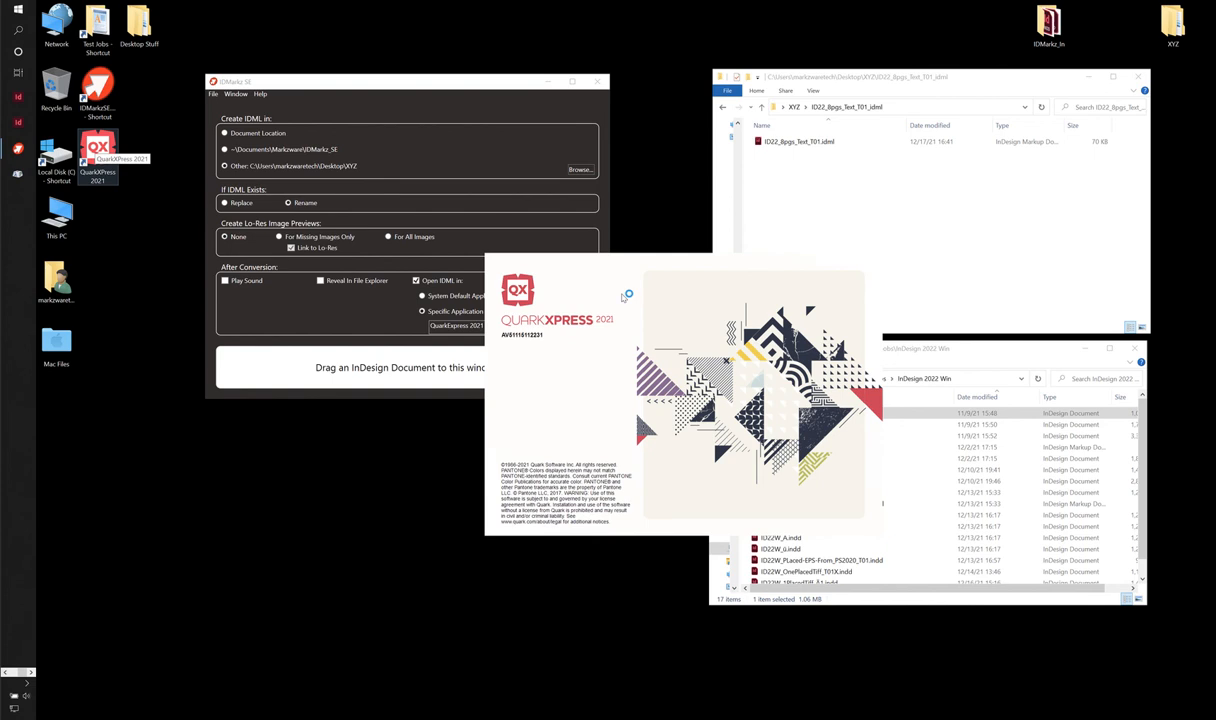
{"action": "mouse_move", "coordinate": [622, 298]}
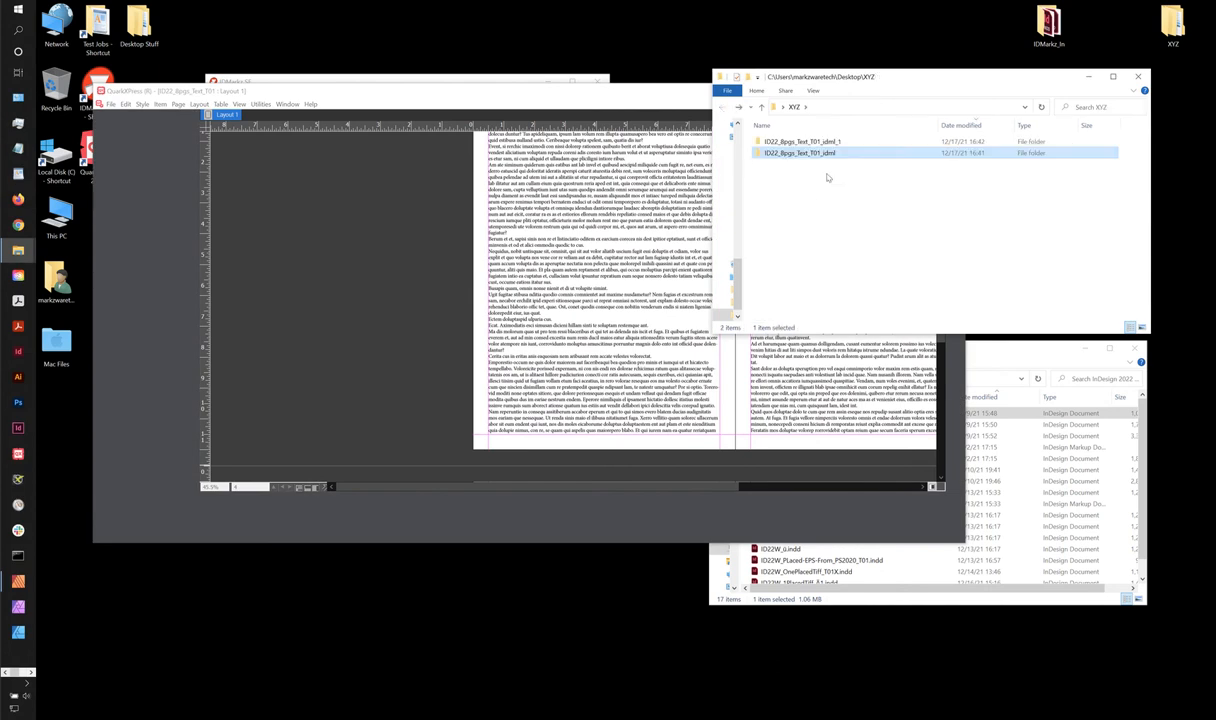
{"action": "mouse_move", "coordinate": [844, 156]}
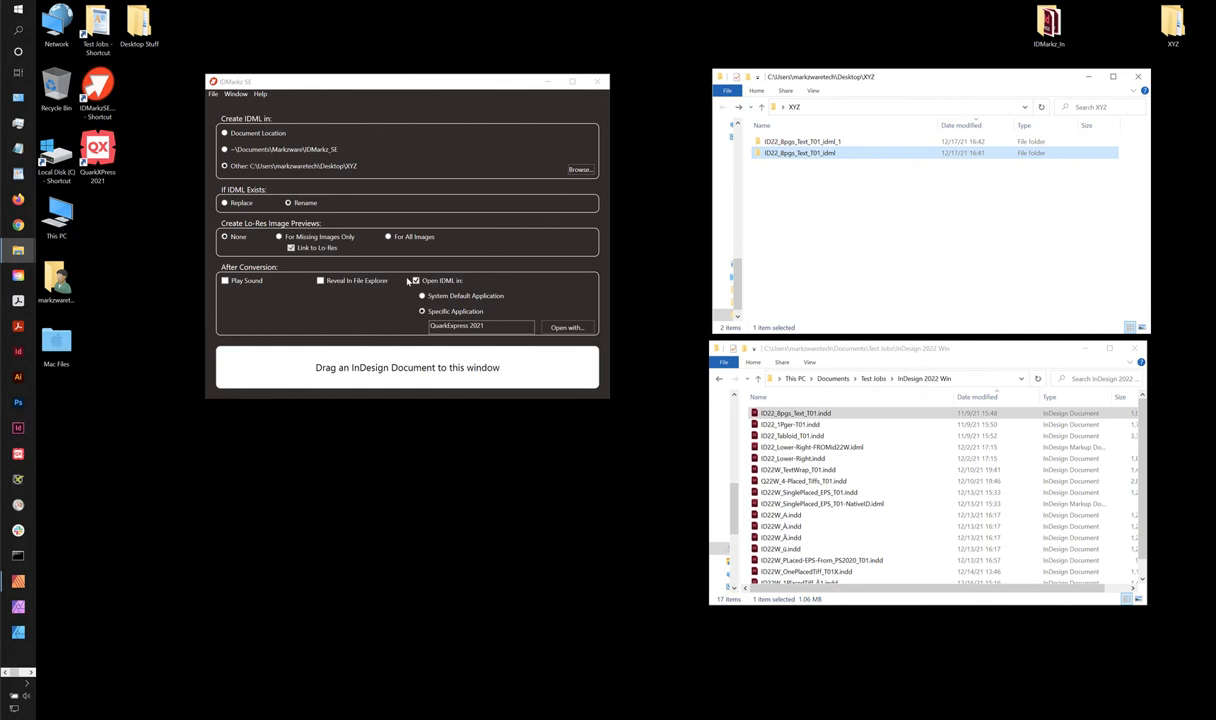
Return to IDMarks SE and show the 'Open with…' opener-application list again
{"action": "left_click", "coordinate": [416, 280]}
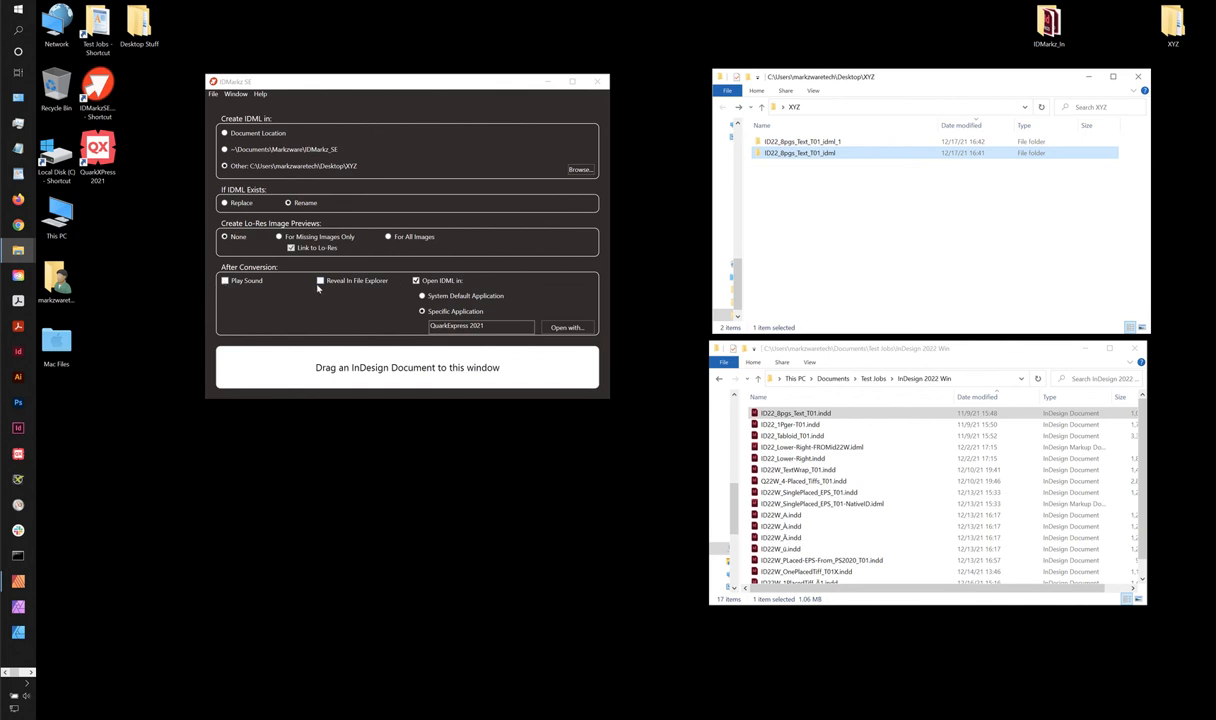
{"action": "mouse_move", "coordinate": [324, 288]}
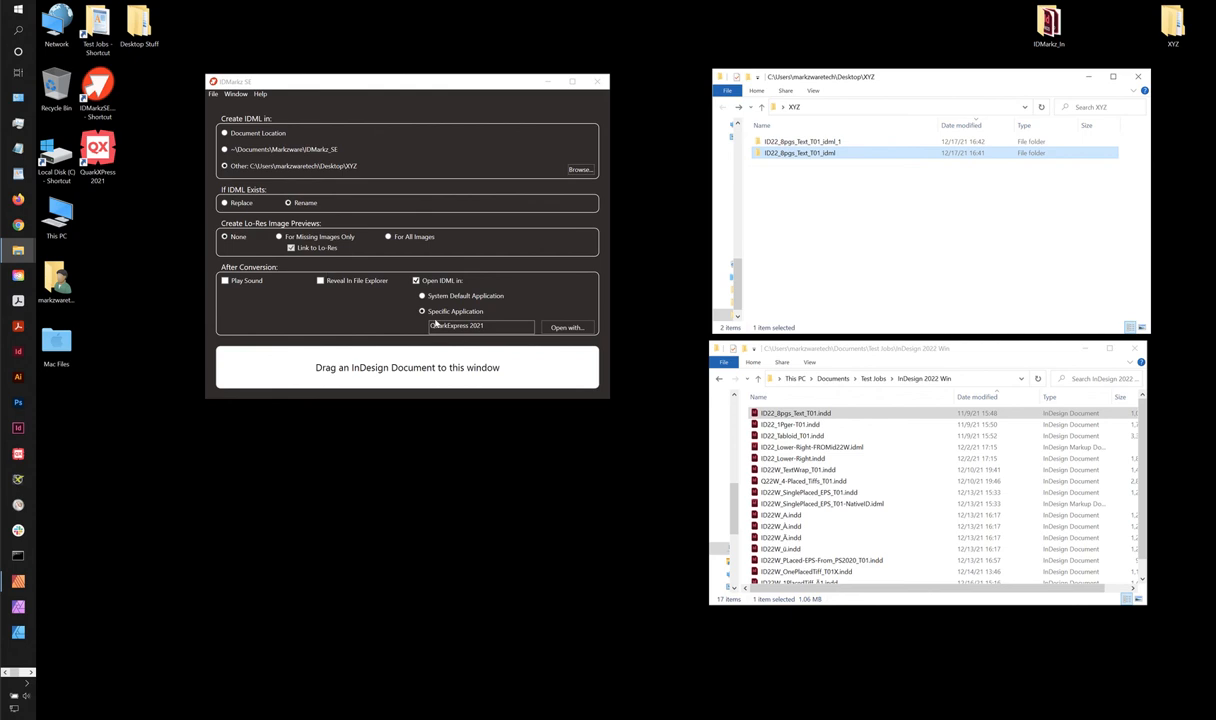
{"action": "left_click", "coordinate": [568, 328]}
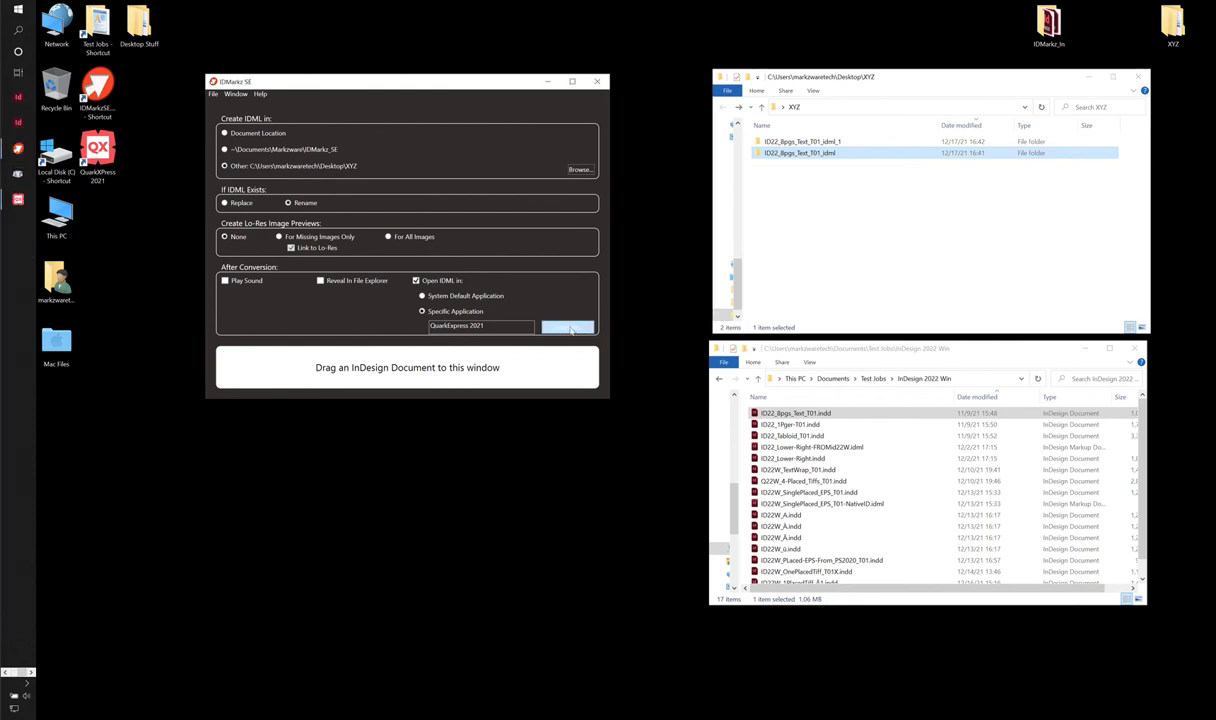
{"action": "left_click", "coordinate": [568, 328]}
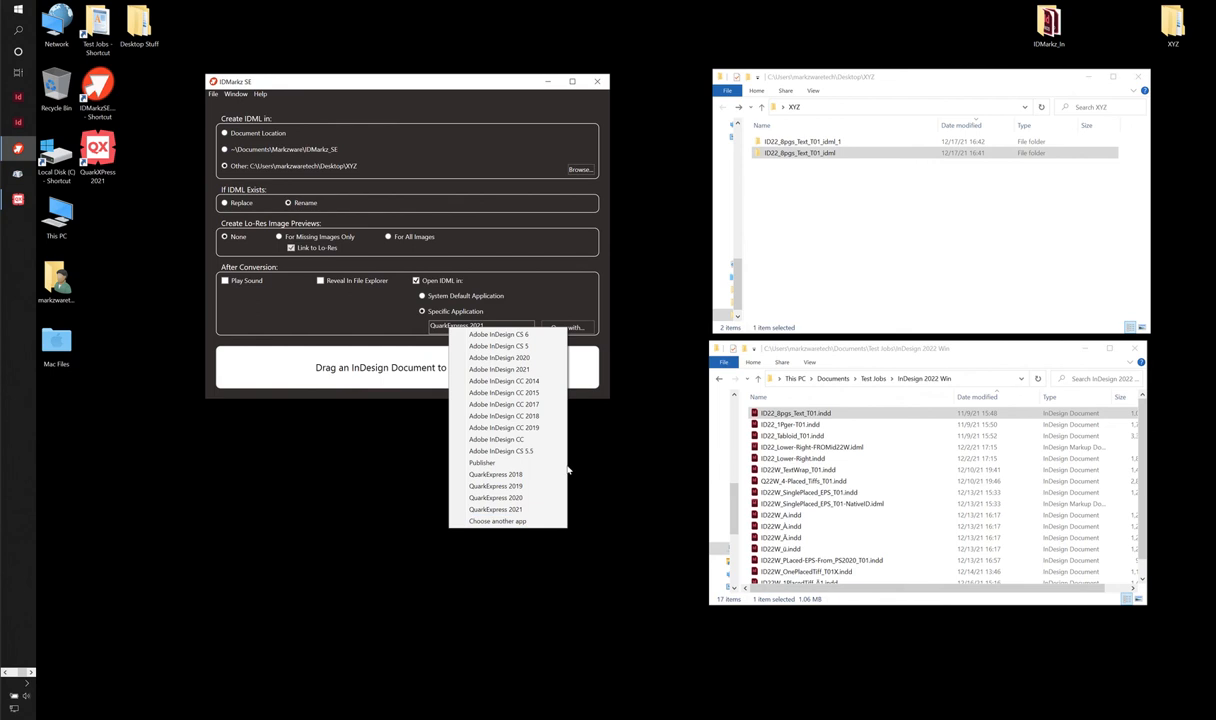
{"action": "mouse_move", "coordinate": [576, 440]}
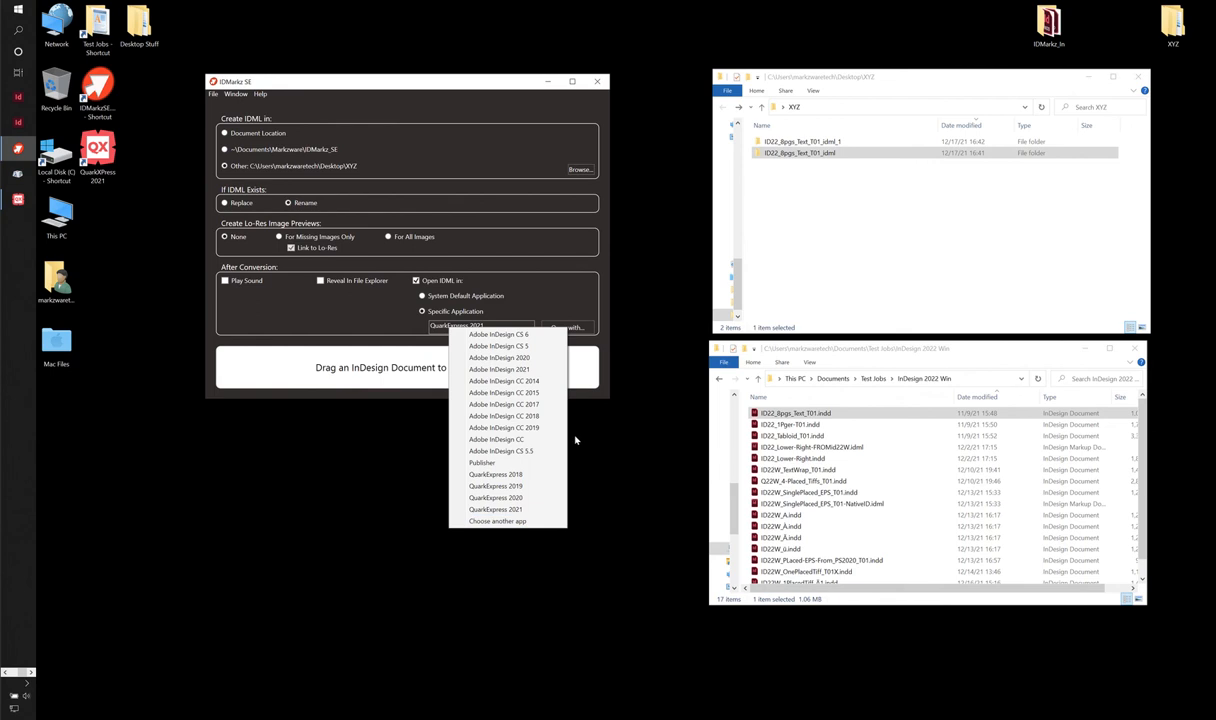